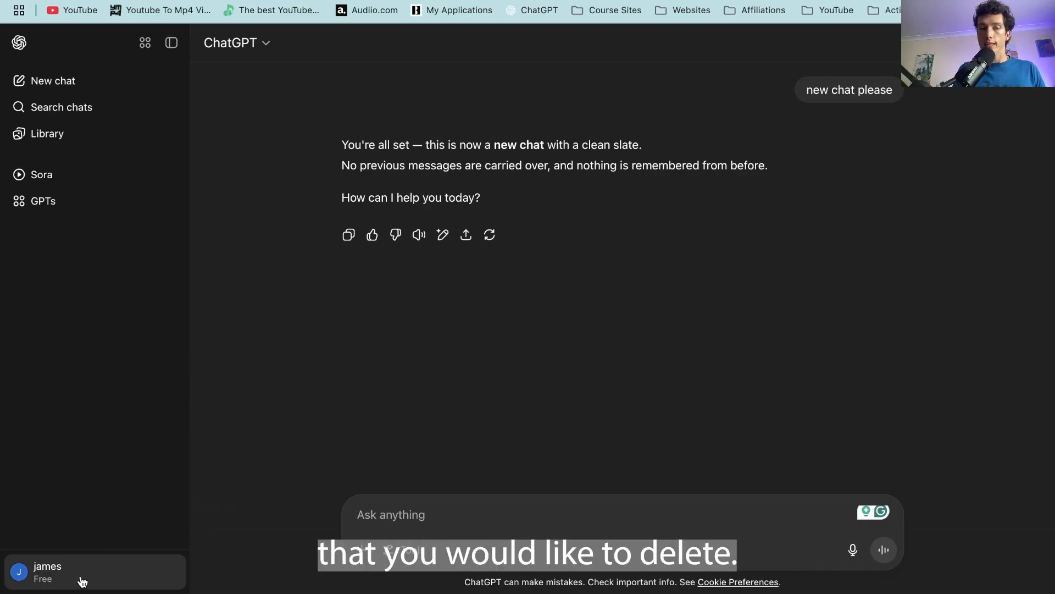
# Bring up the account menu from the signed-in profile name in the sidebar
pyautogui.click(48, 572)
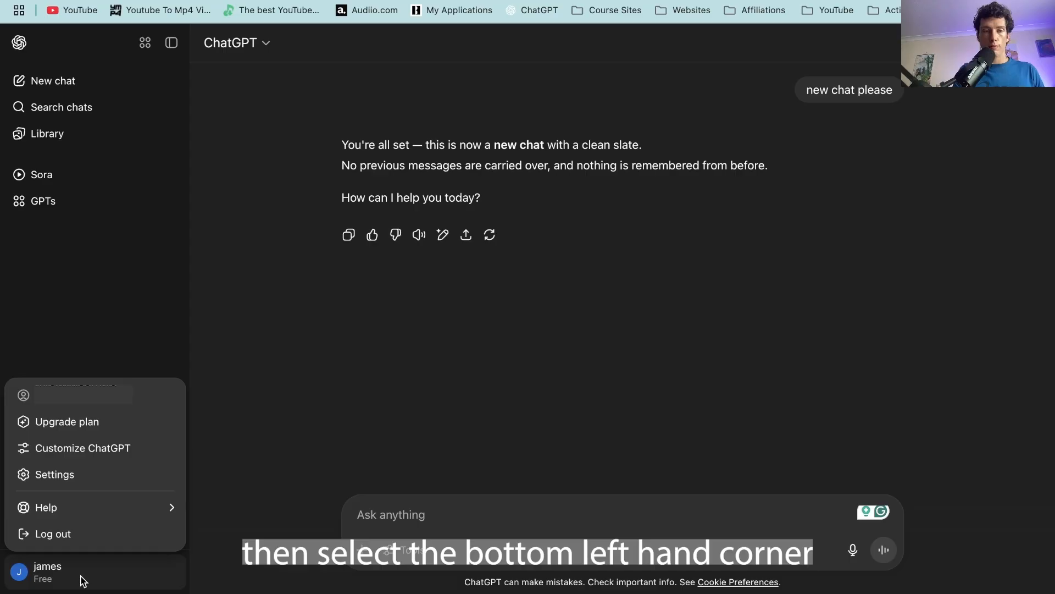
# Reach the 'Delete account - are you sure?' confirmation via Settings > Account > Delete
pyautogui.click(53, 474)
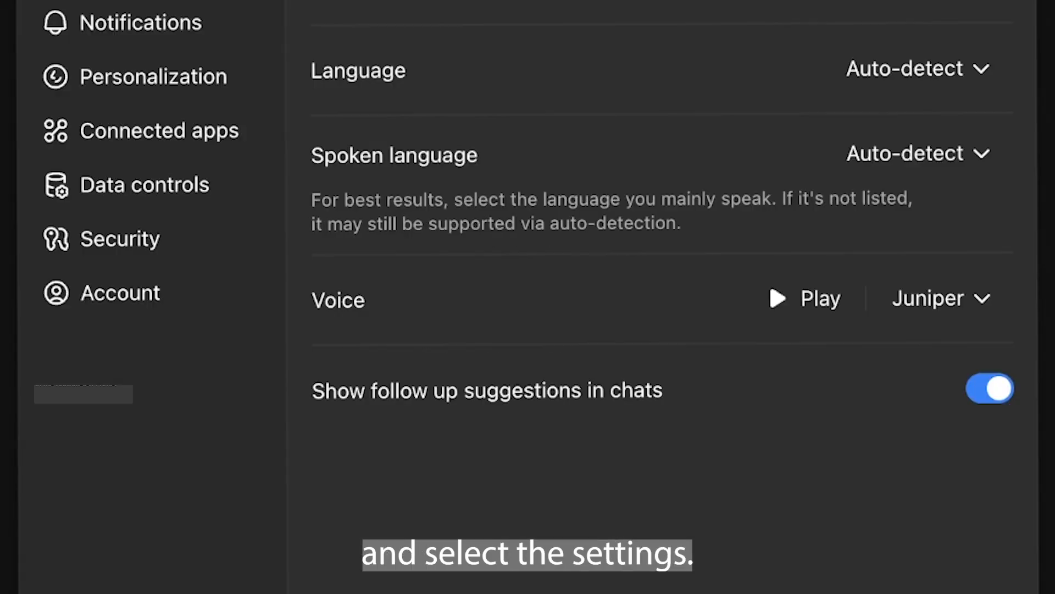
pyautogui.click(134, 292)
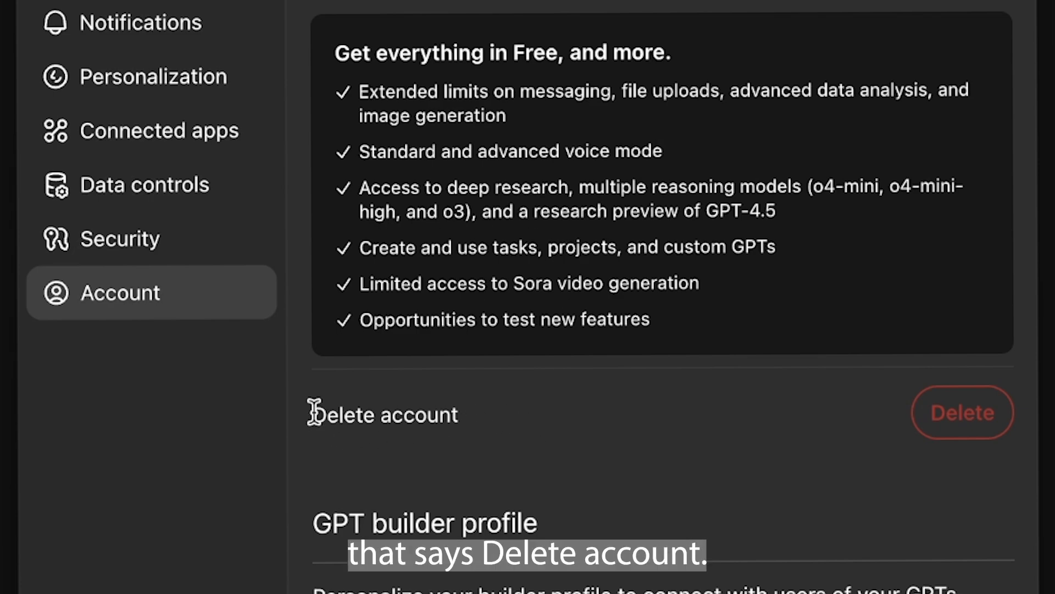
pyautogui.click(961, 412)
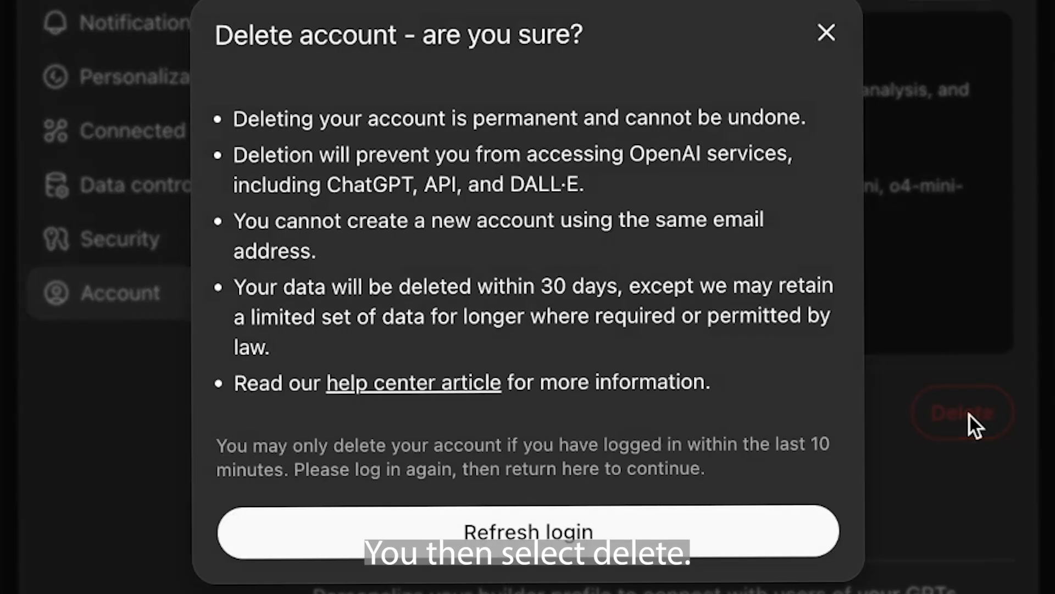